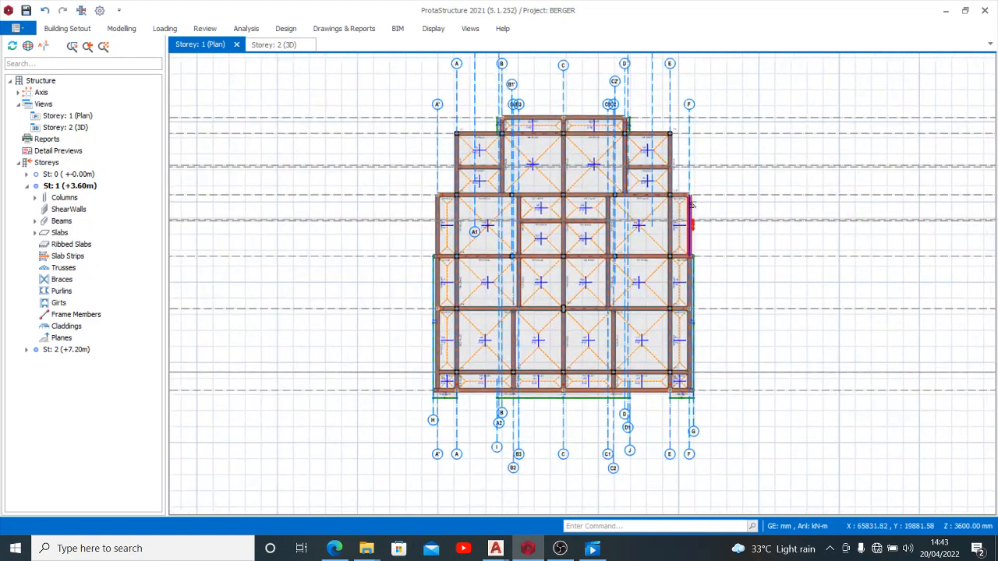
mouse_move(692, 222)
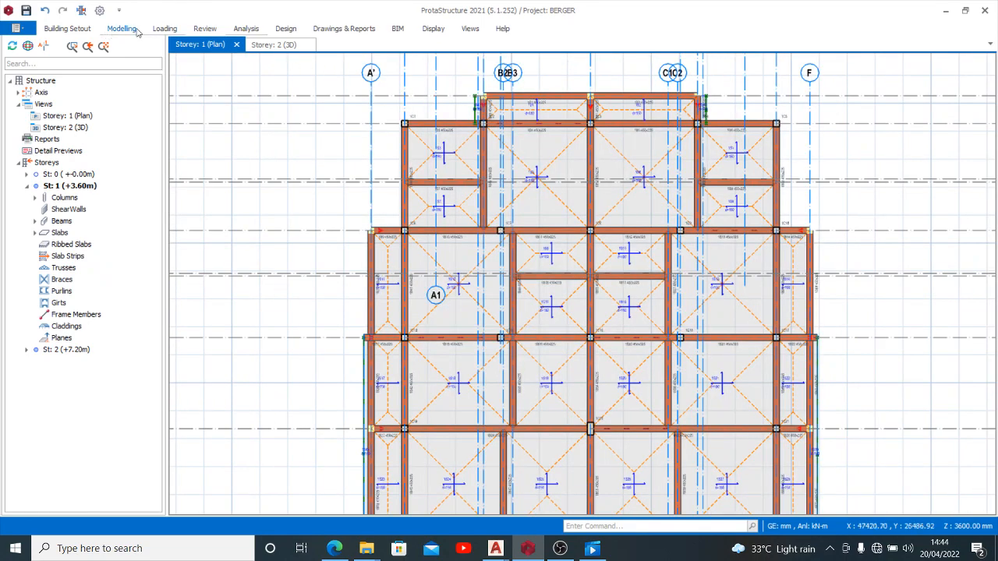
Step: Review the available slab types on the Modelling ribbon without changing any slab
click(121, 28)
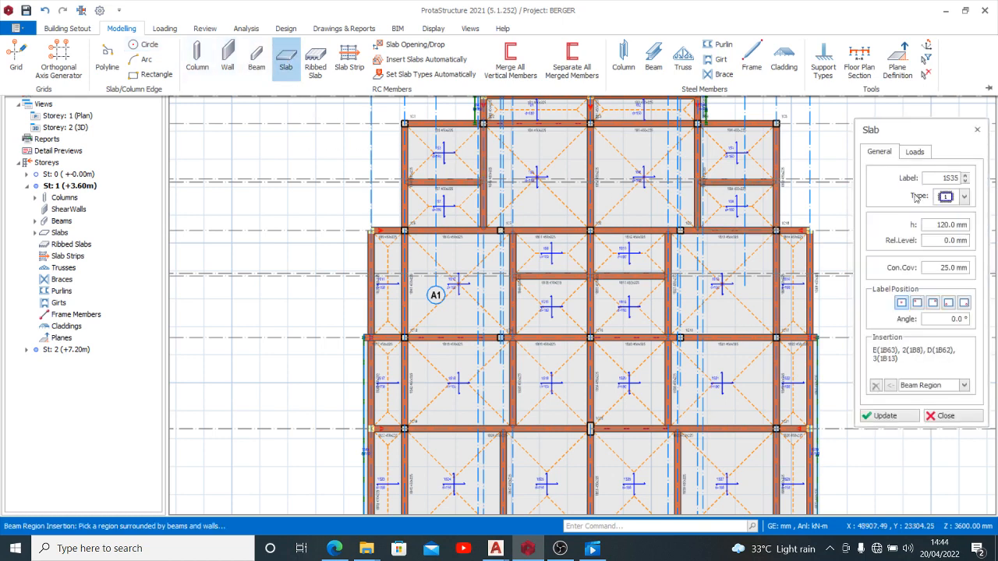
click(964, 197)
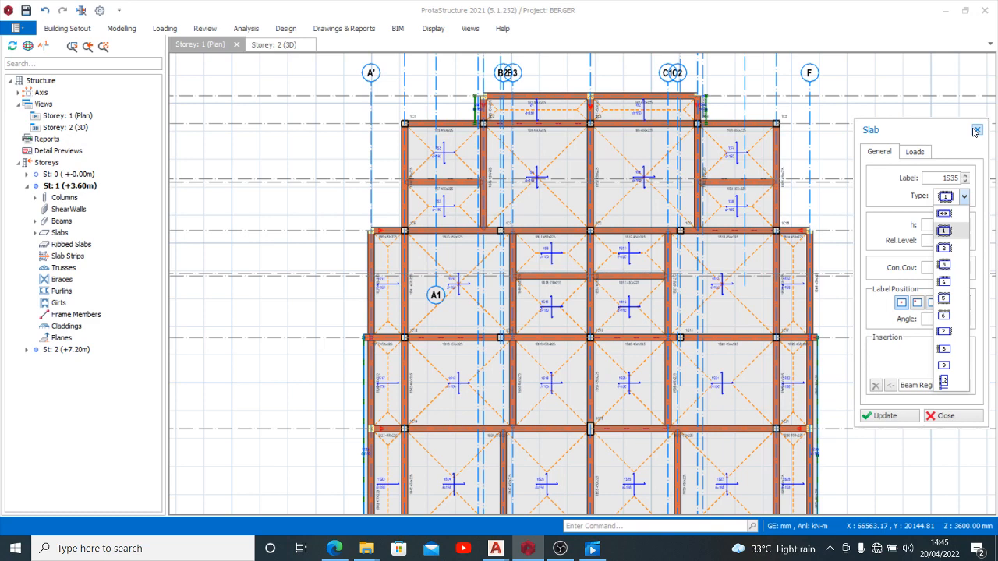
click(976, 131)
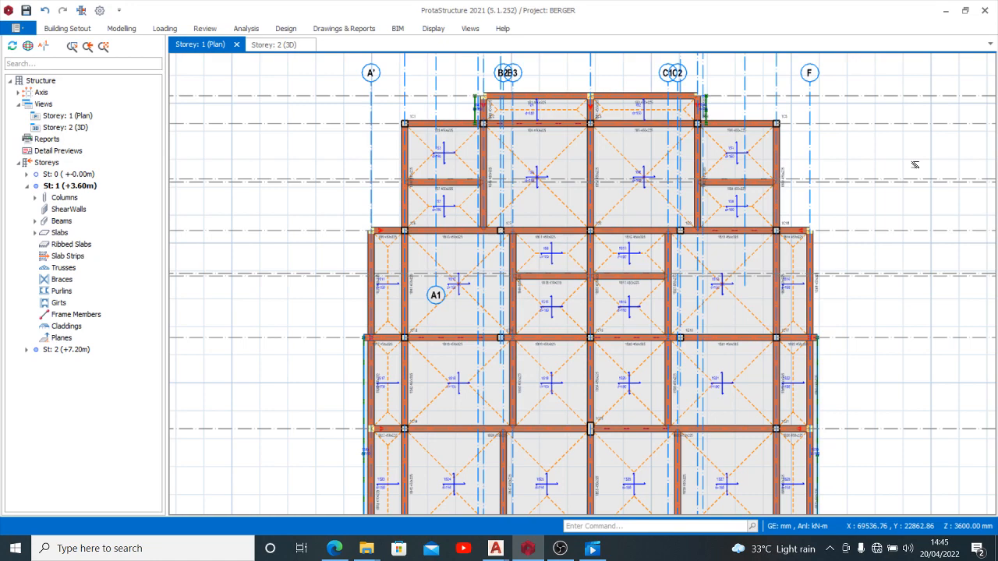
click(624, 127)
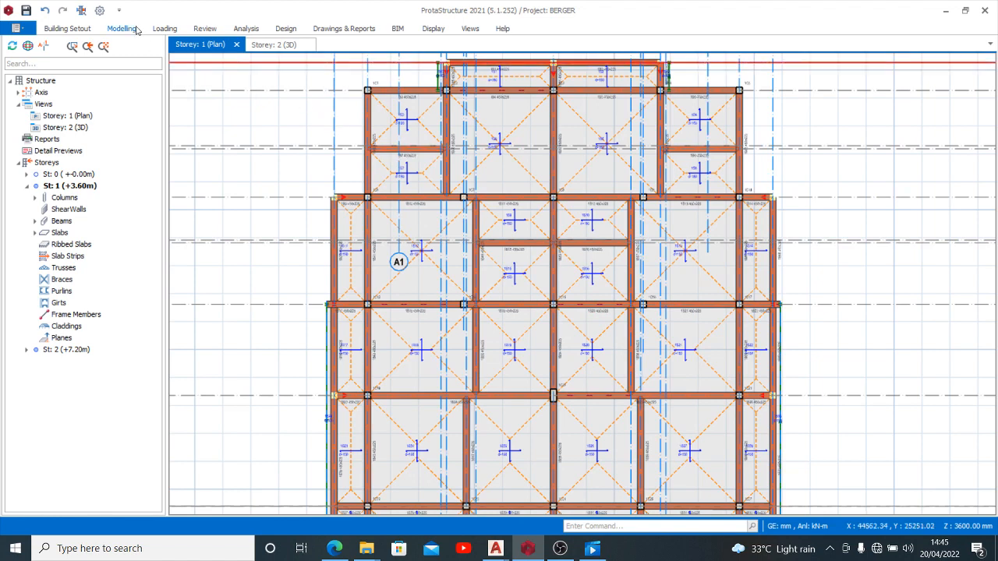
Step: Glance over the Analysis tools and return to the Modelling tools
click(121, 28)
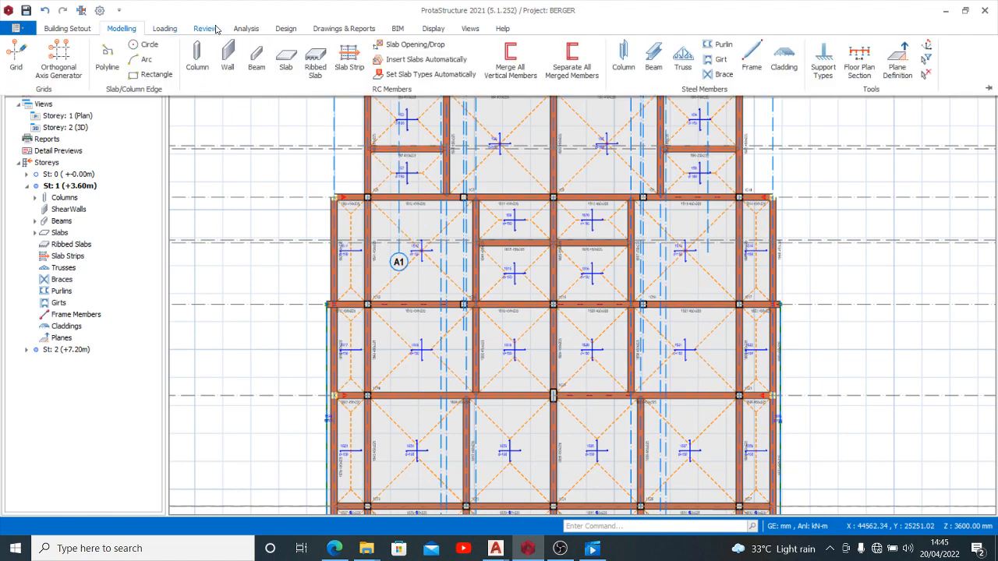
click(247, 28)
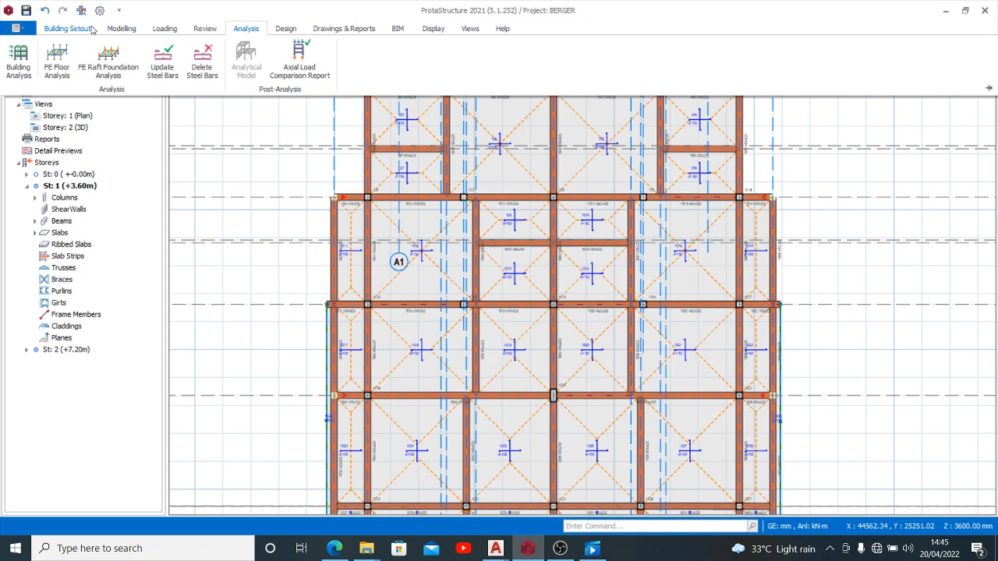
click(122, 28)
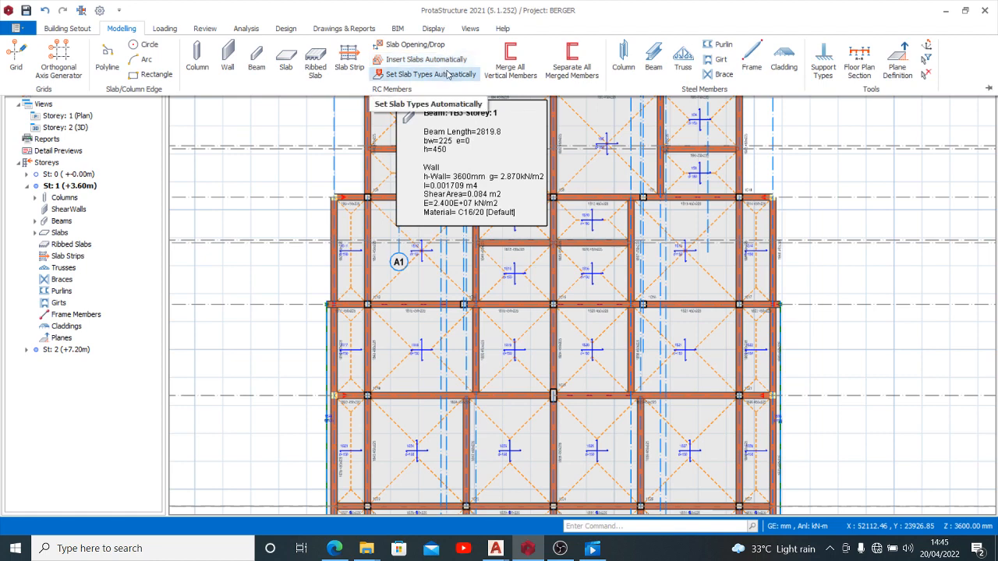
mouse_move(427, 60)
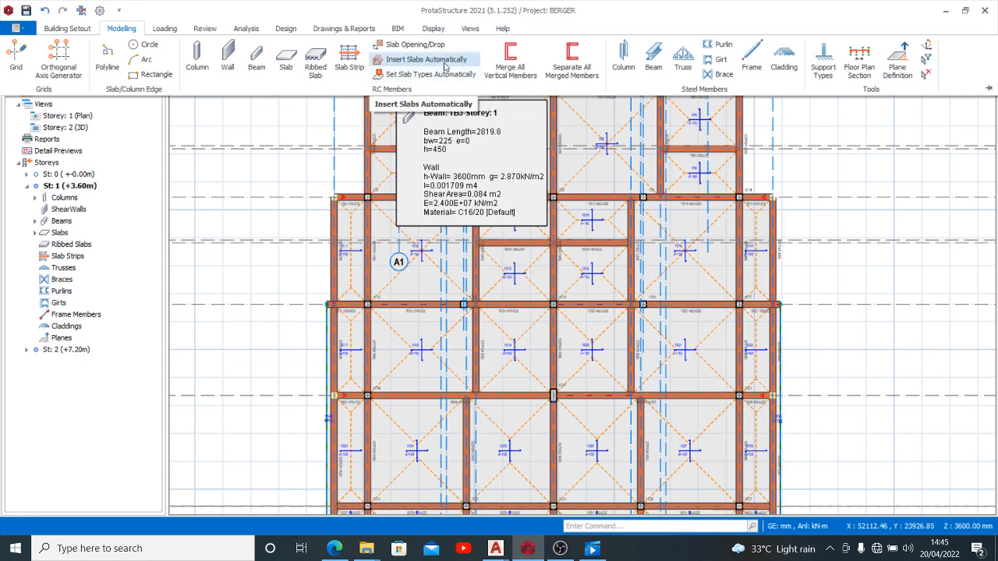
mouse_move(433, 75)
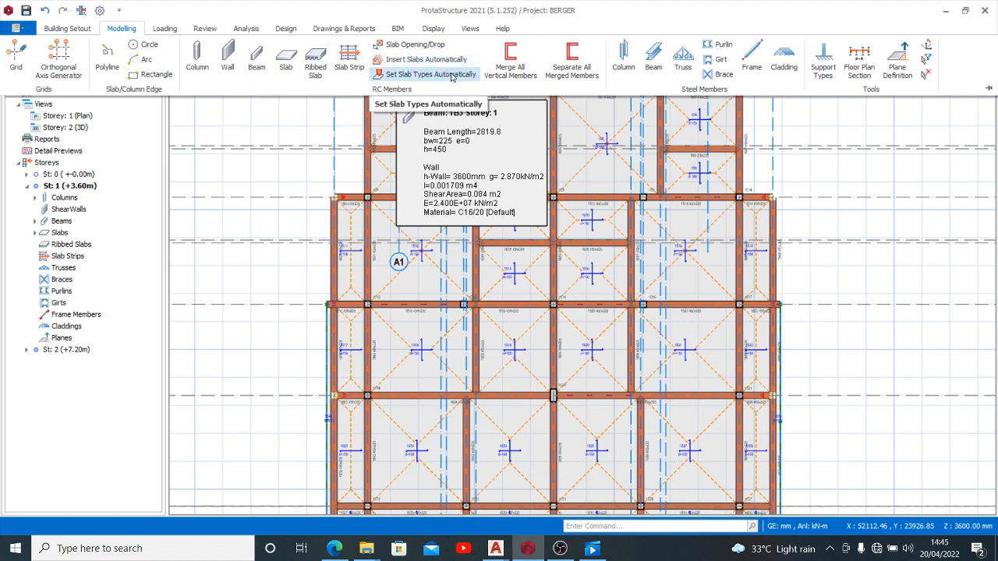
Step: Configure slab type determination at 75.0% continuity ratio, applied to all slabs in the model
click(427, 74)
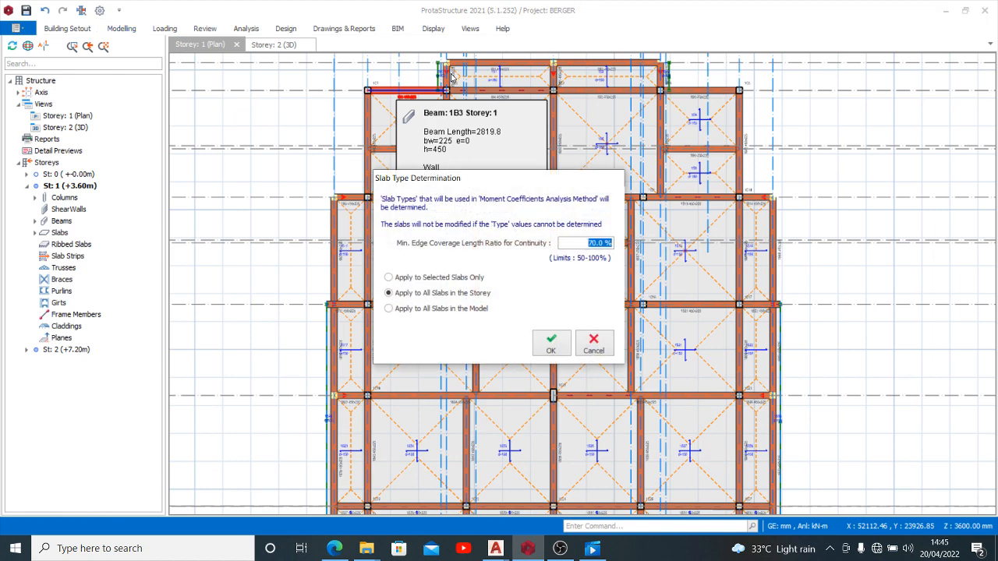
mouse_move(522, 242)
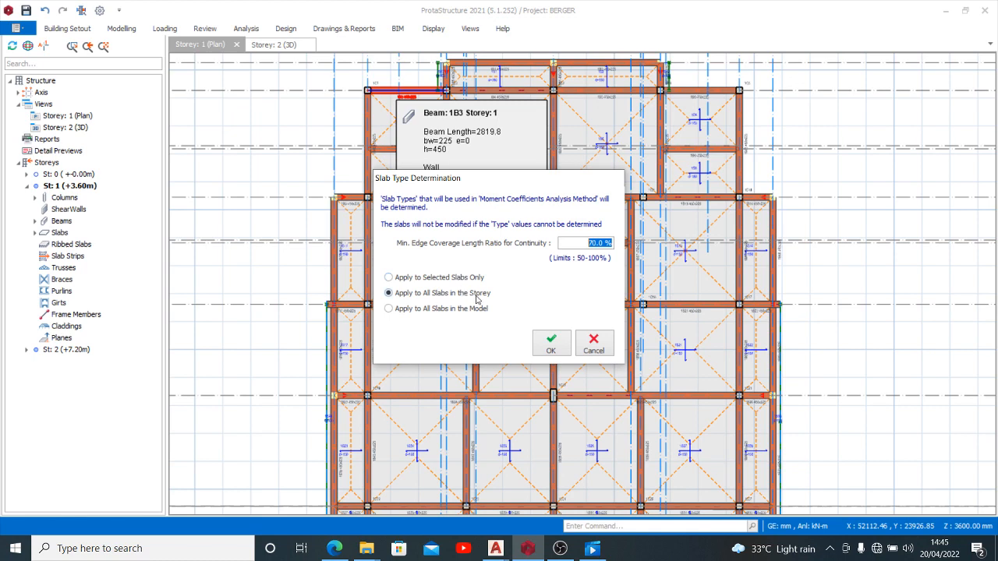
mouse_move(461, 321)
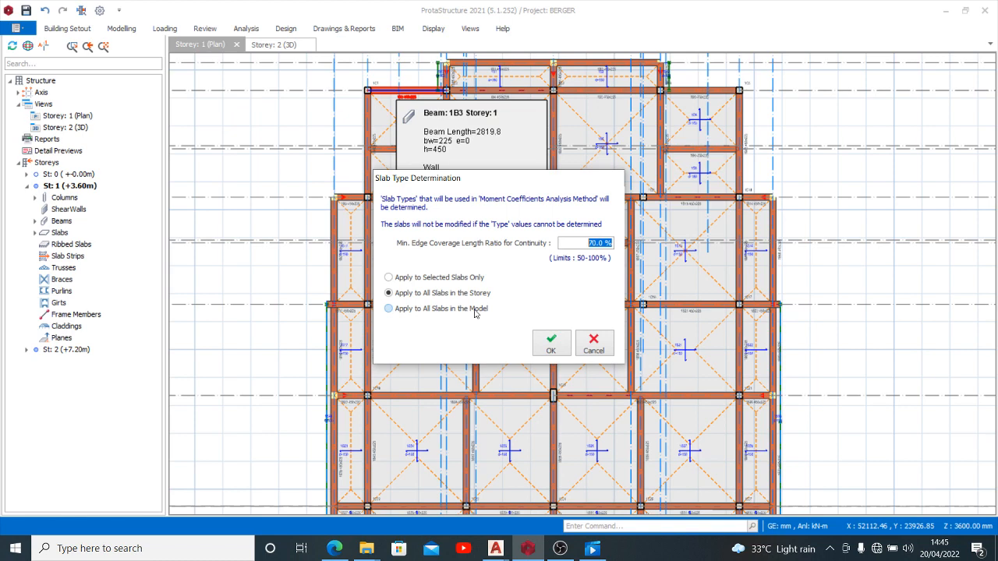
click(388, 309)
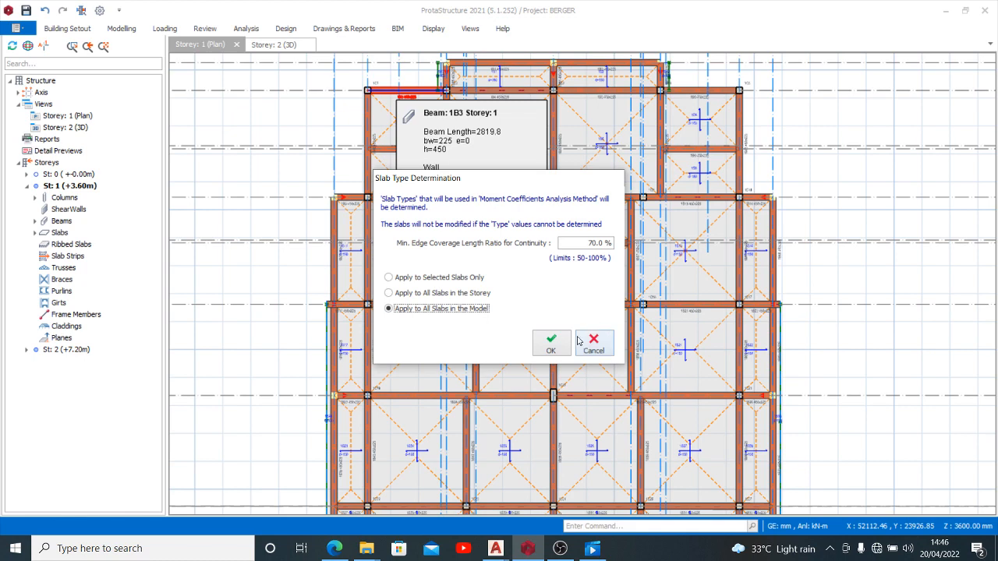
Step: Run the determination, producing a Messages report of slab types with cantilevers unspecified
click(552, 343)
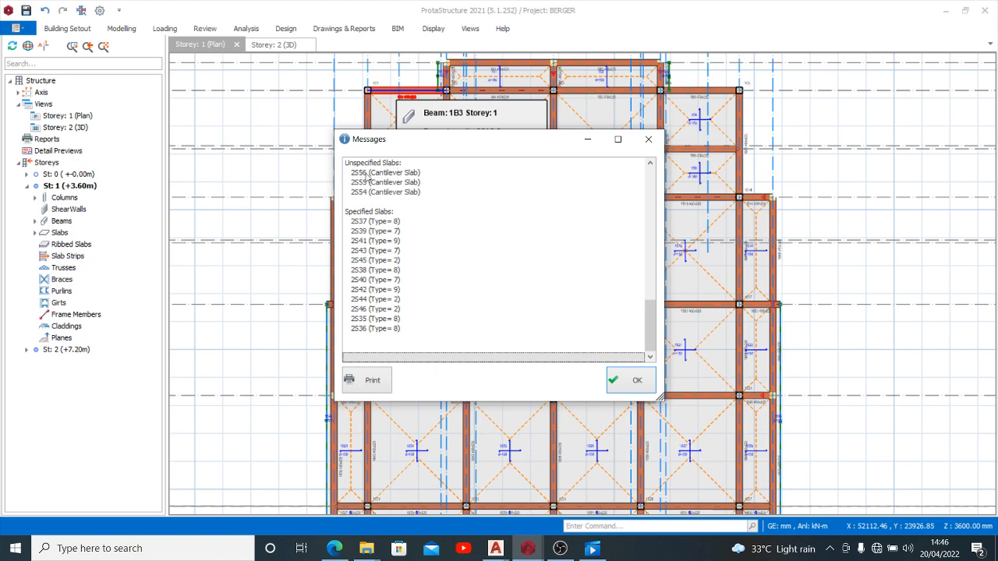
mouse_move(415, 201)
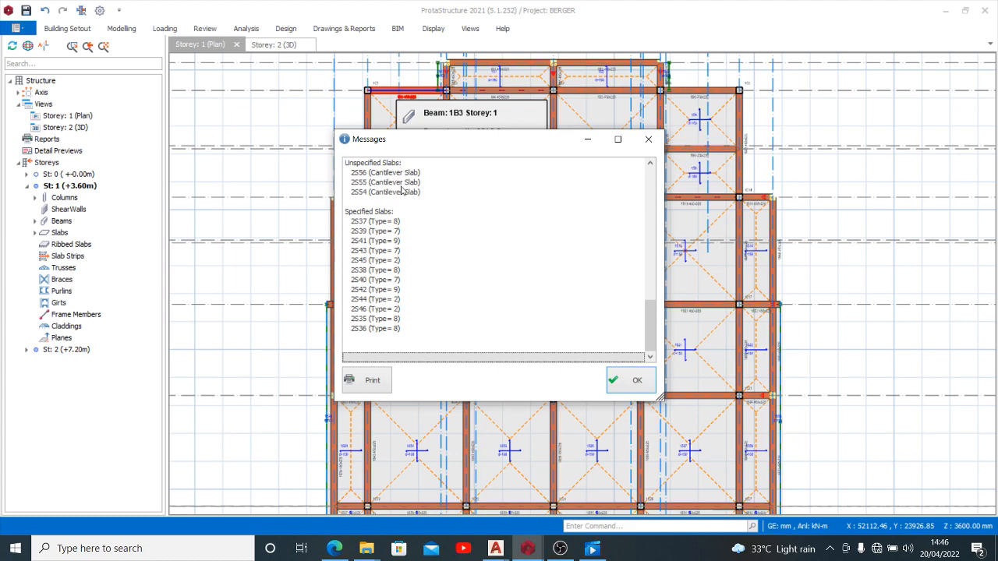
mouse_move(402, 227)
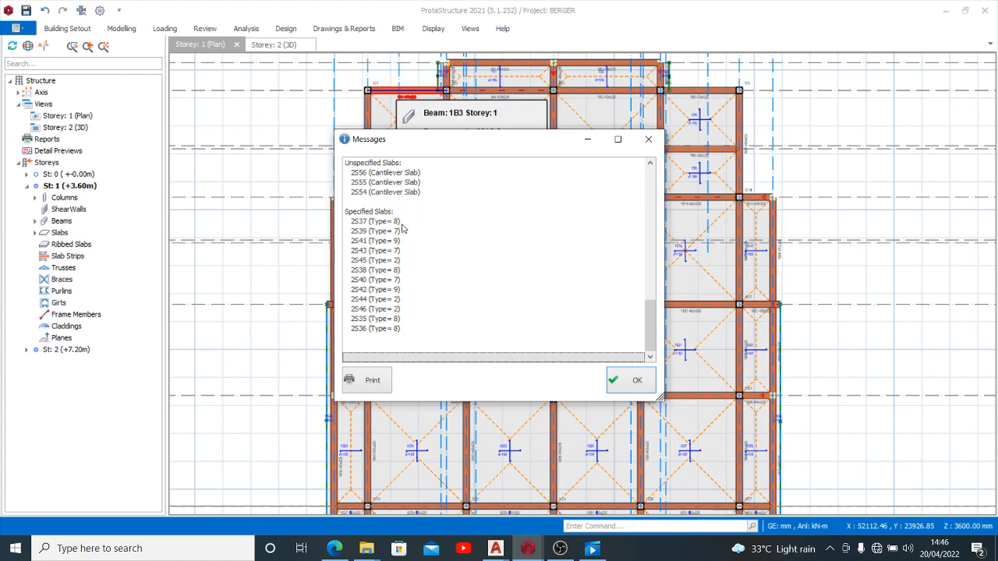
mouse_move(399, 232)
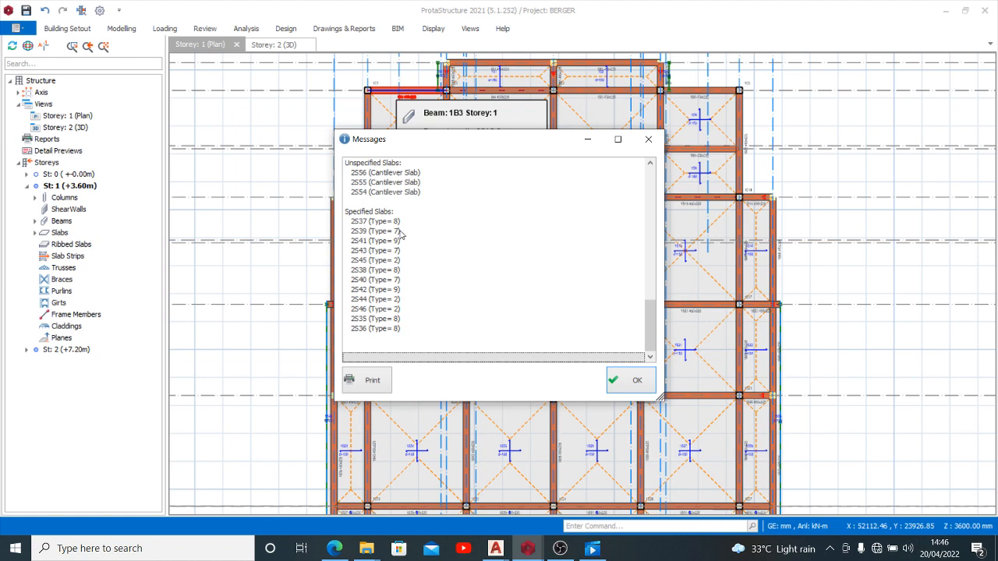
mouse_move(412, 270)
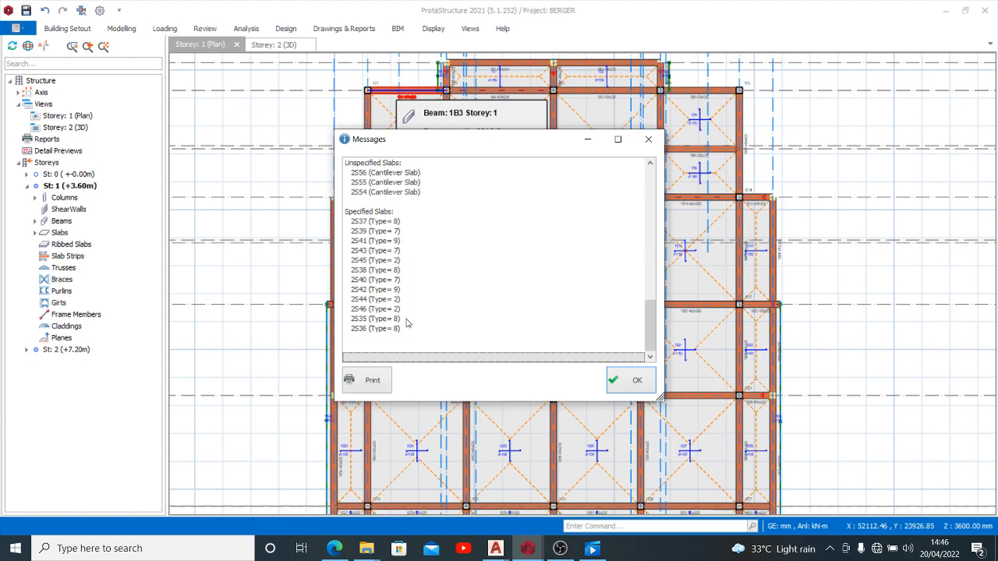
mouse_move(414, 342)
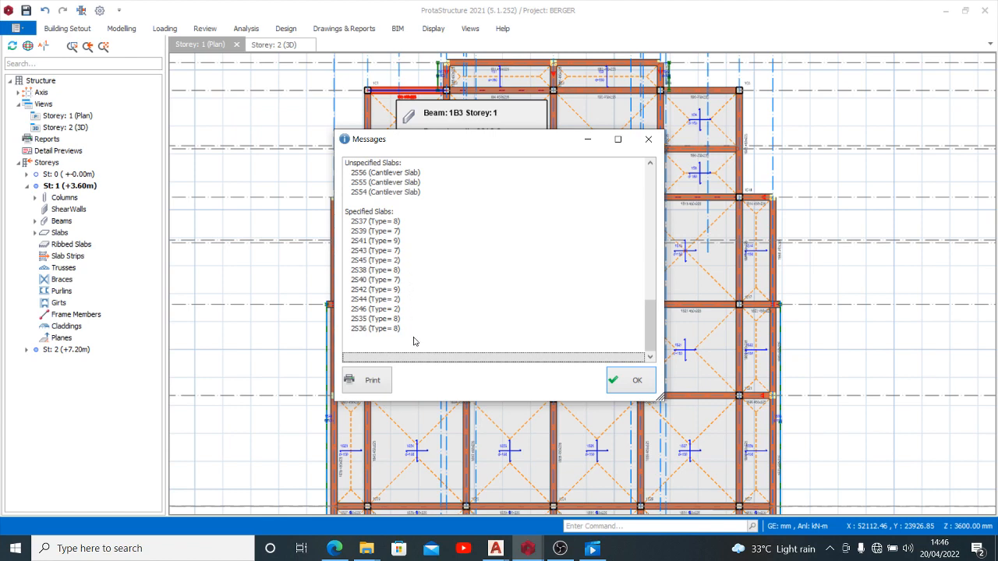
mouse_move(601, 318)
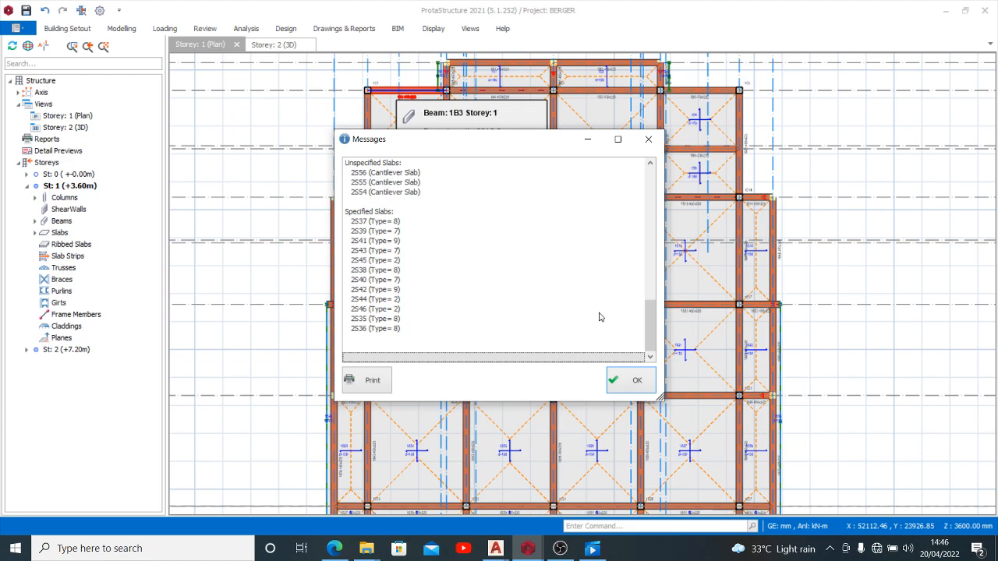